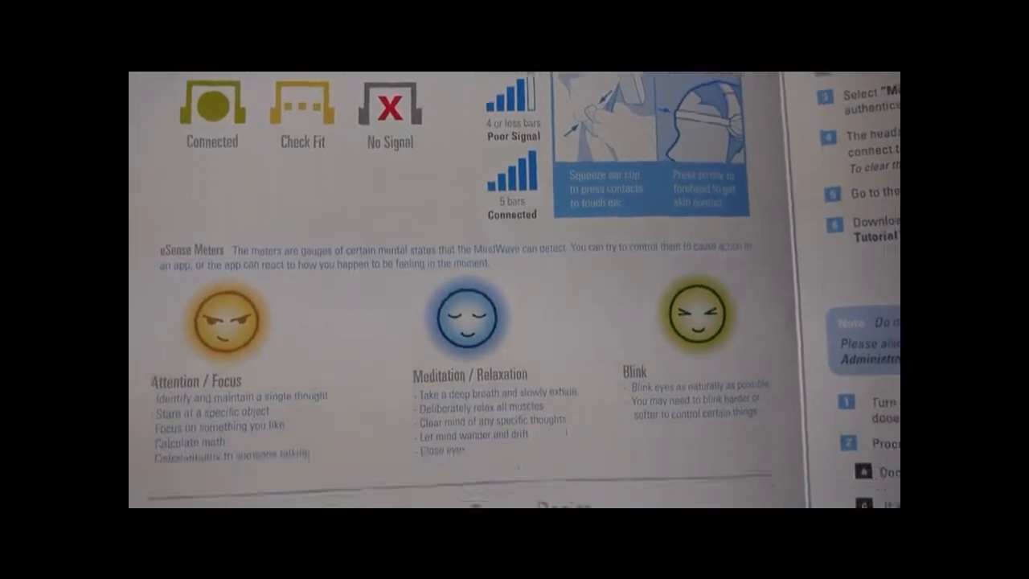
scroll("down", 3)
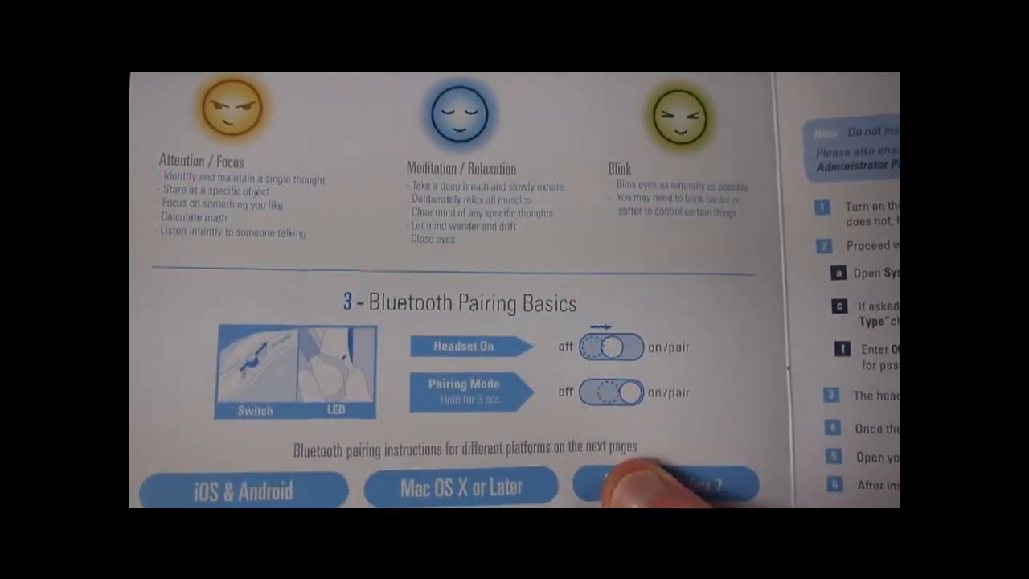